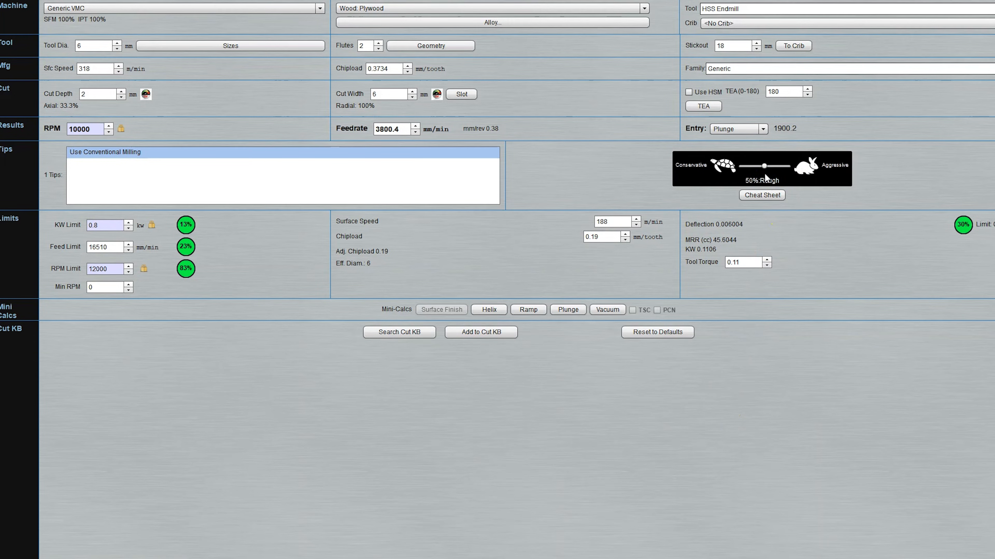
click(400, 128)
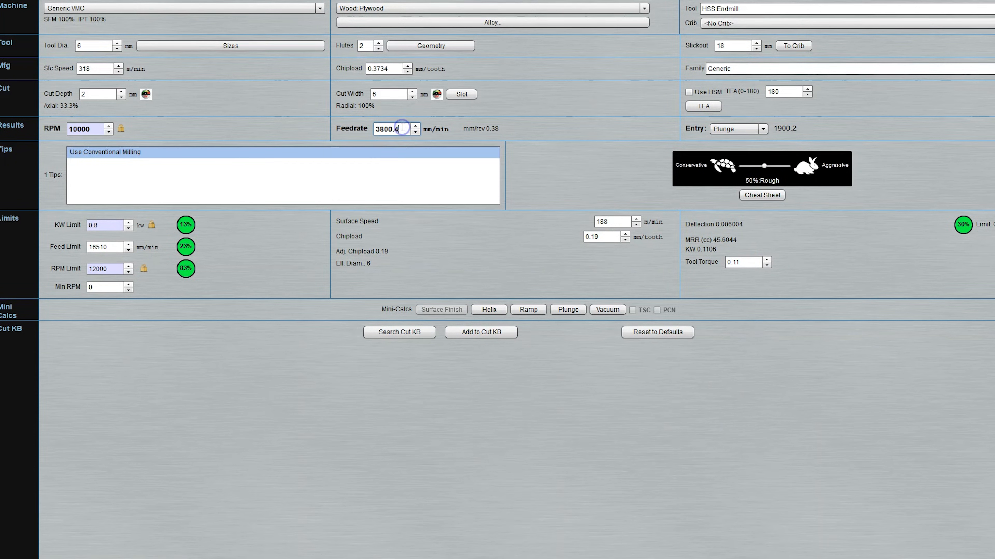